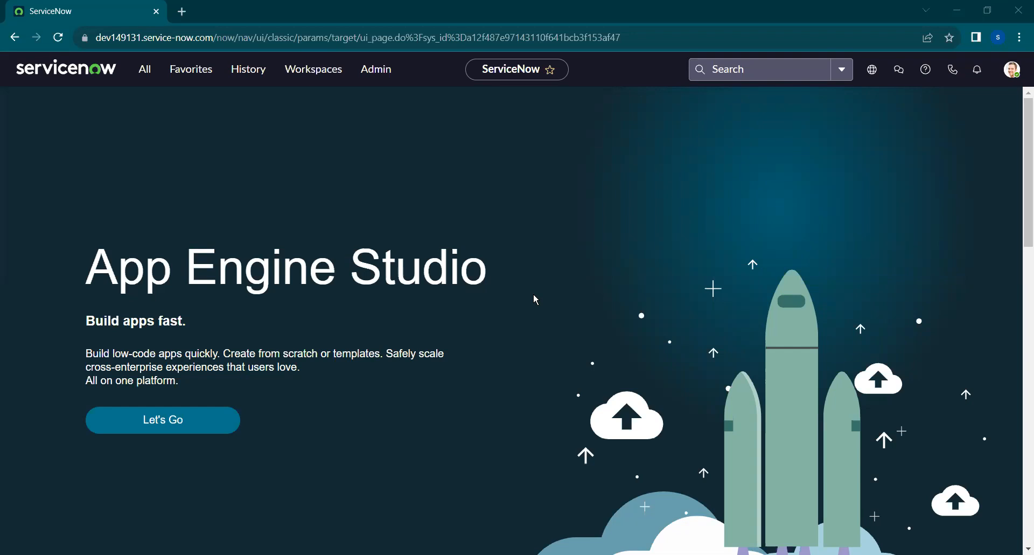
mouse_move(153, 98)
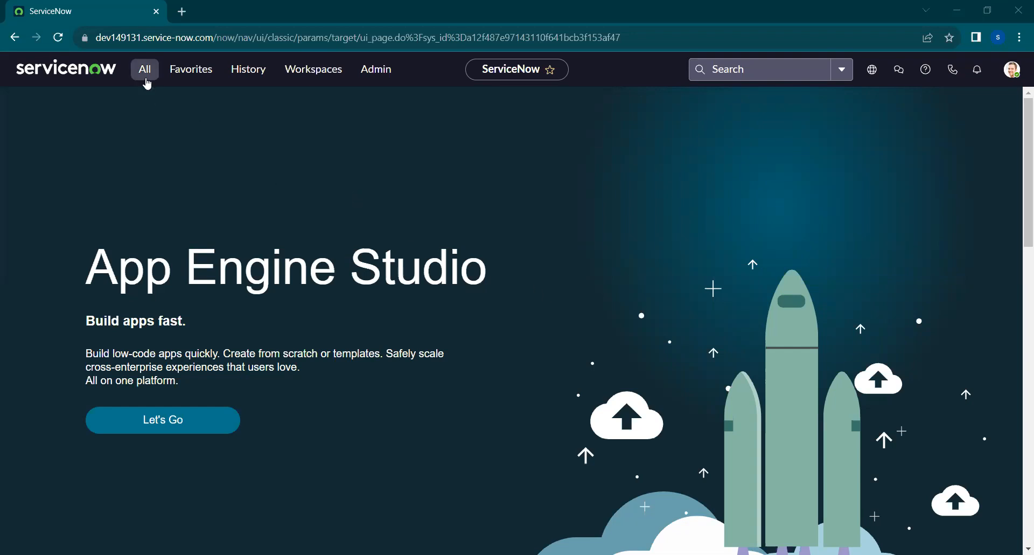
- Find 'couri' in the All navigator and open the Couriers list
click(144, 68)
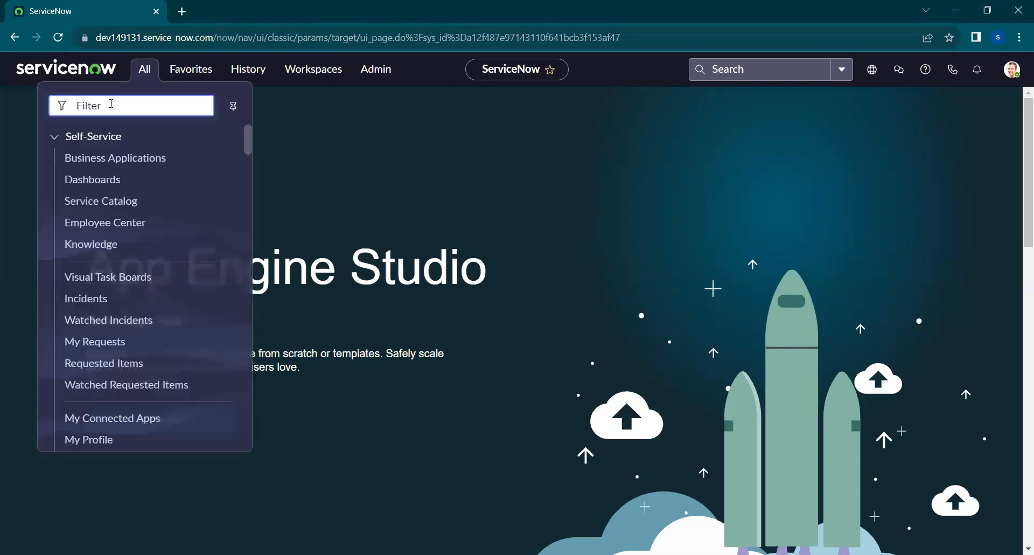
text(couri)
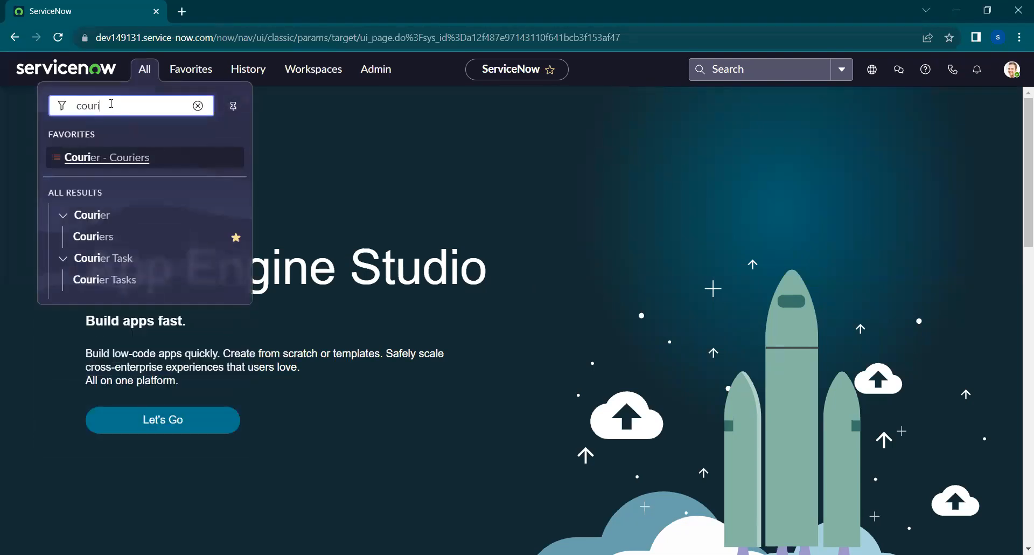
click(107, 157)
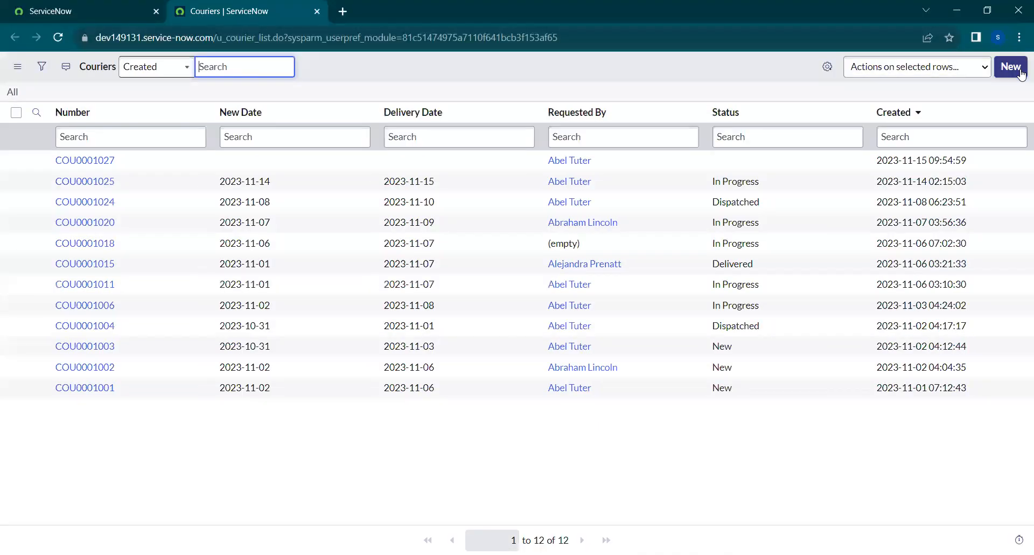
- Create a new courier record with Requested By set to Abel Tuter and save it
click(1010, 66)
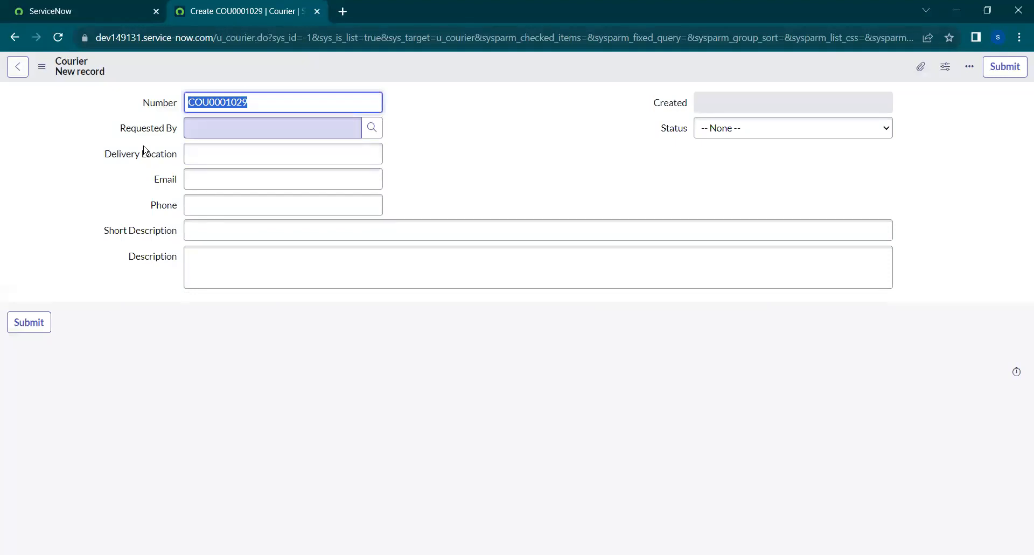
click(272, 127)
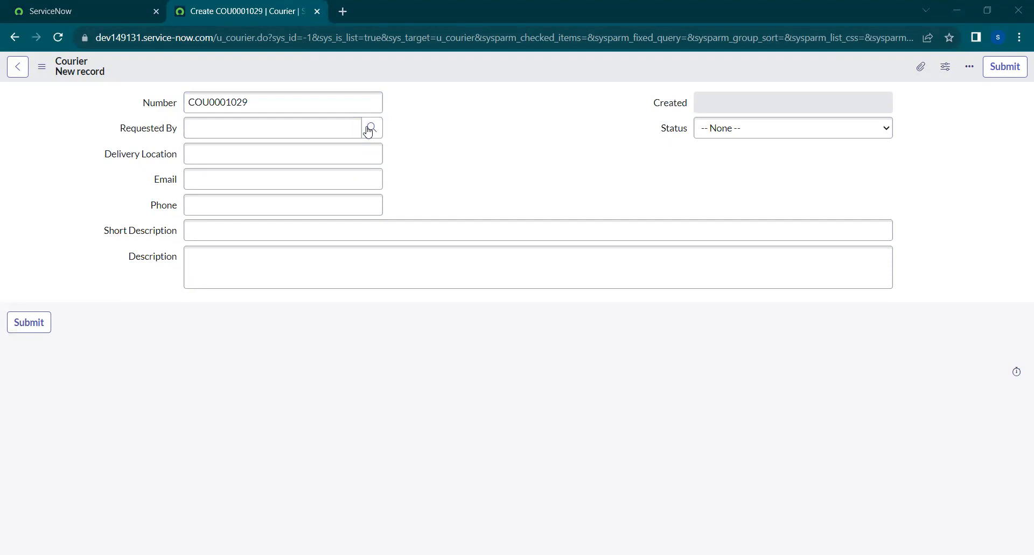
text(Abel Tuter)
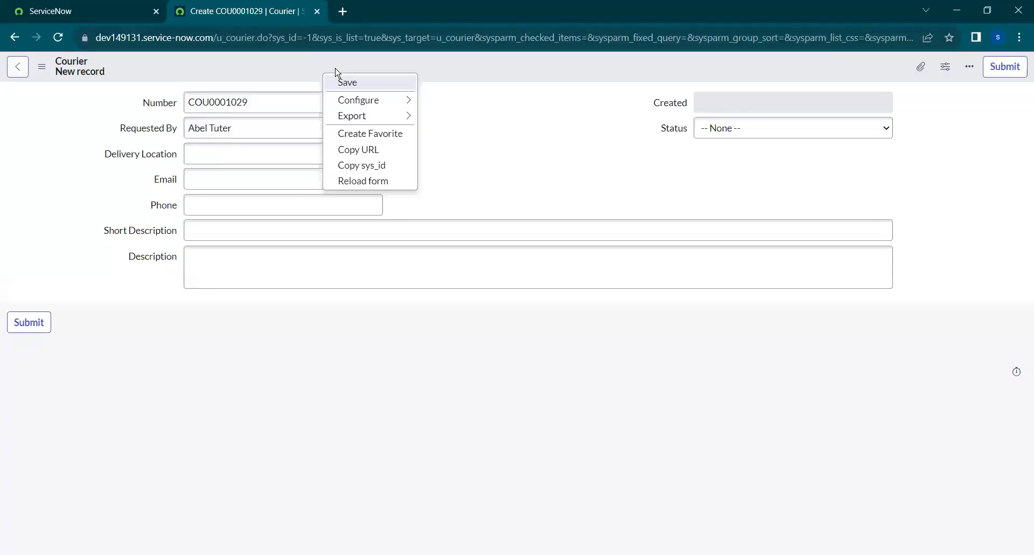
click(348, 82)
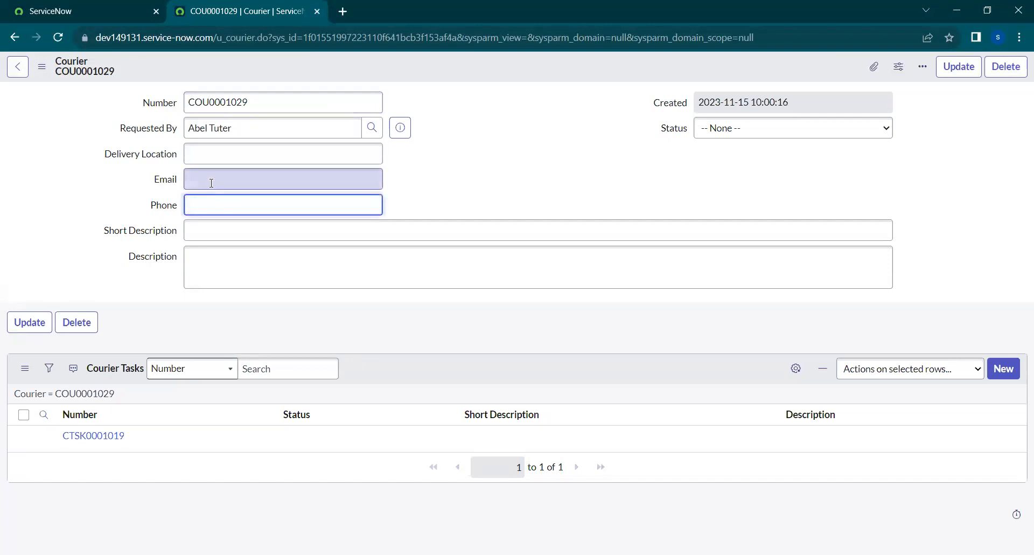
- Check the empty Delivery Location and Email fields and preview Abel Tuter's user record
click(282, 153)
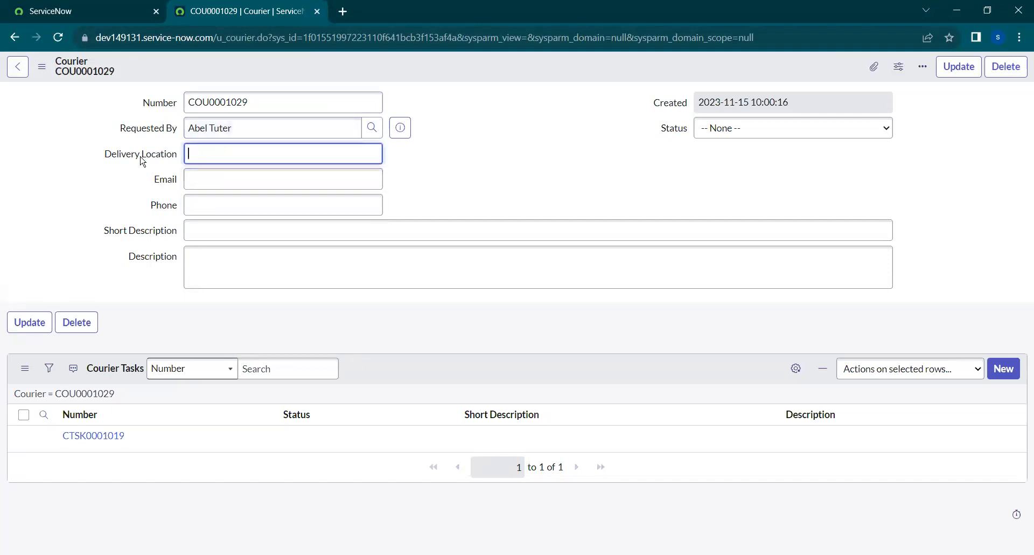
click(282, 179)
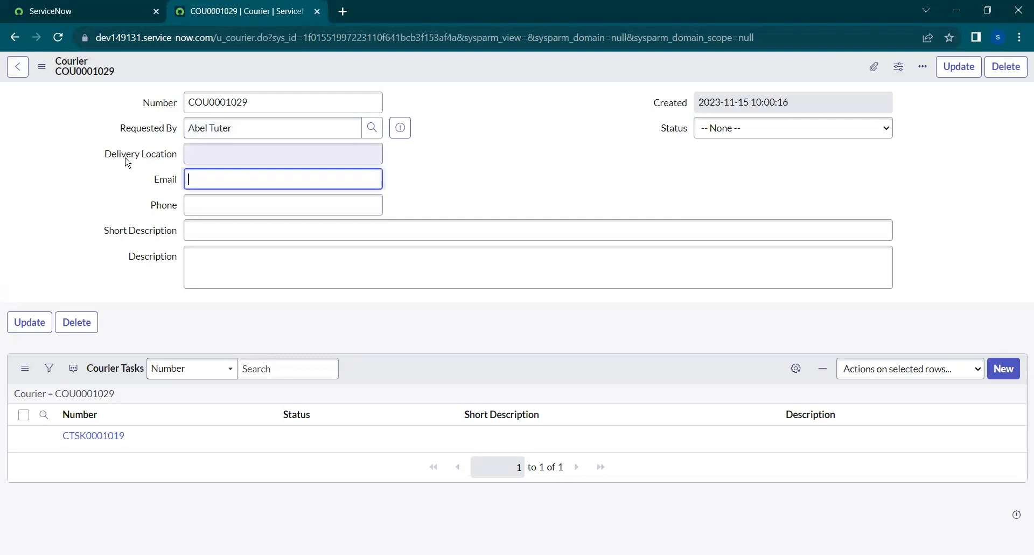
click(273, 127)
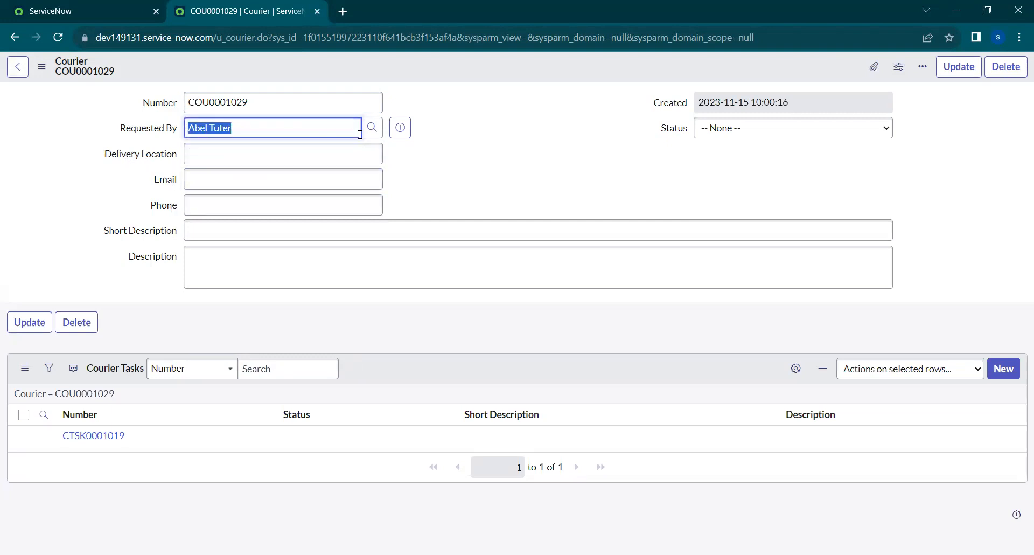
click(399, 127)
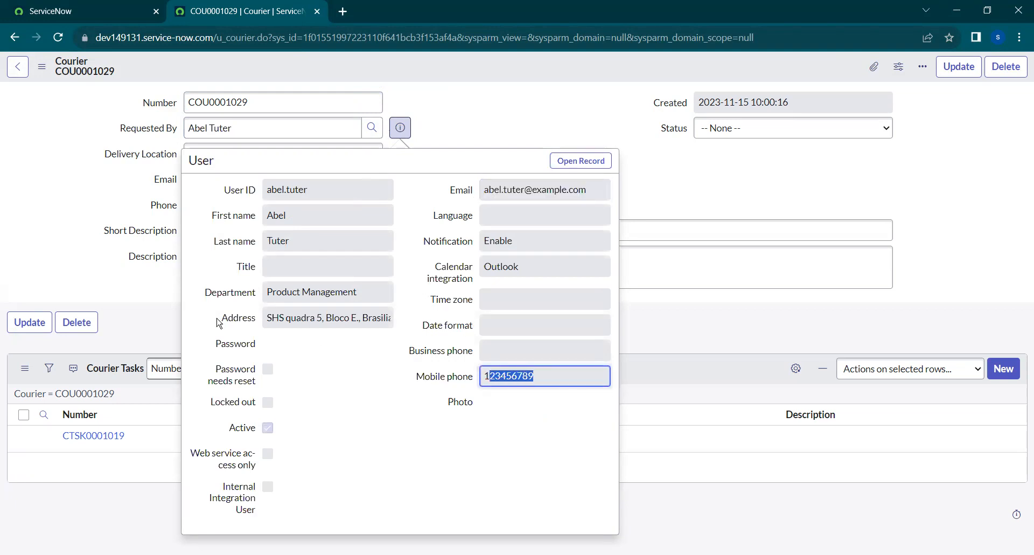
mouse_move(432, 262)
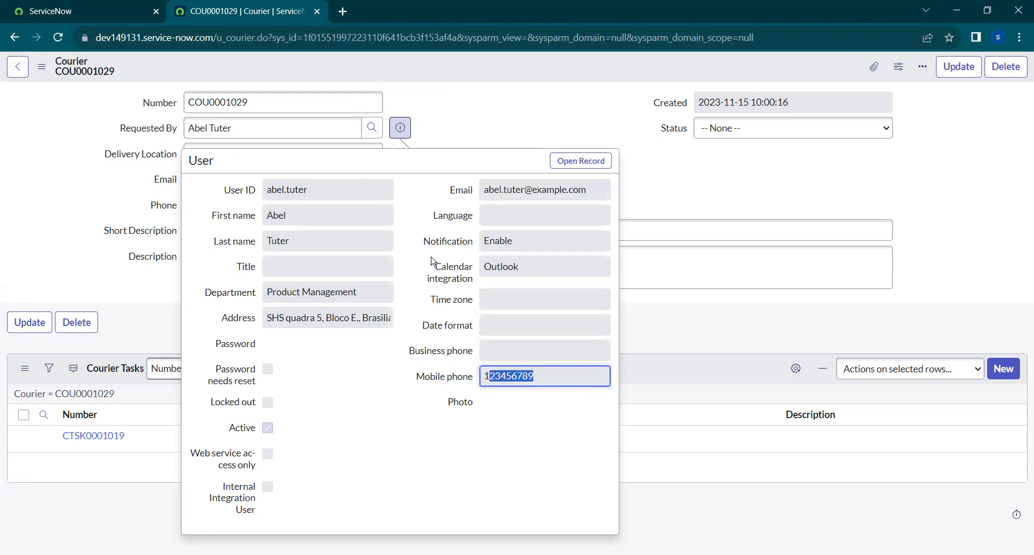
click(468, 127)
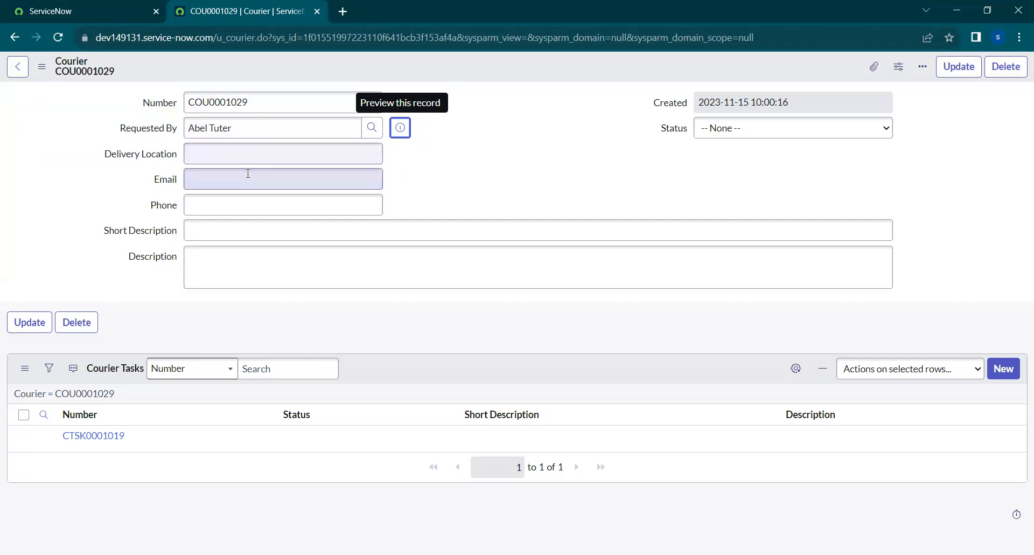
- Configure the Email field's dictionary entry in advanced view and show Calculated Value
right_click(165, 178)
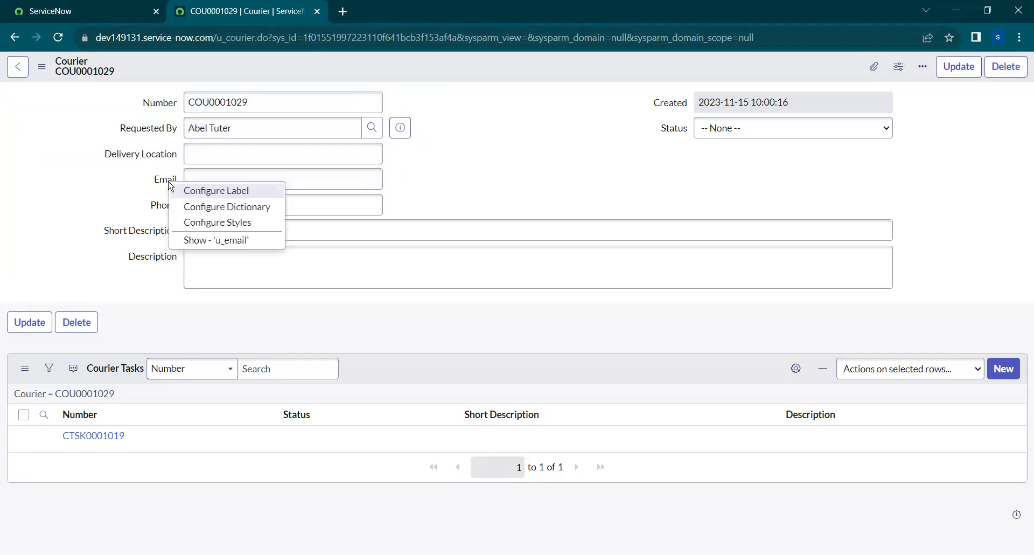
click(227, 207)
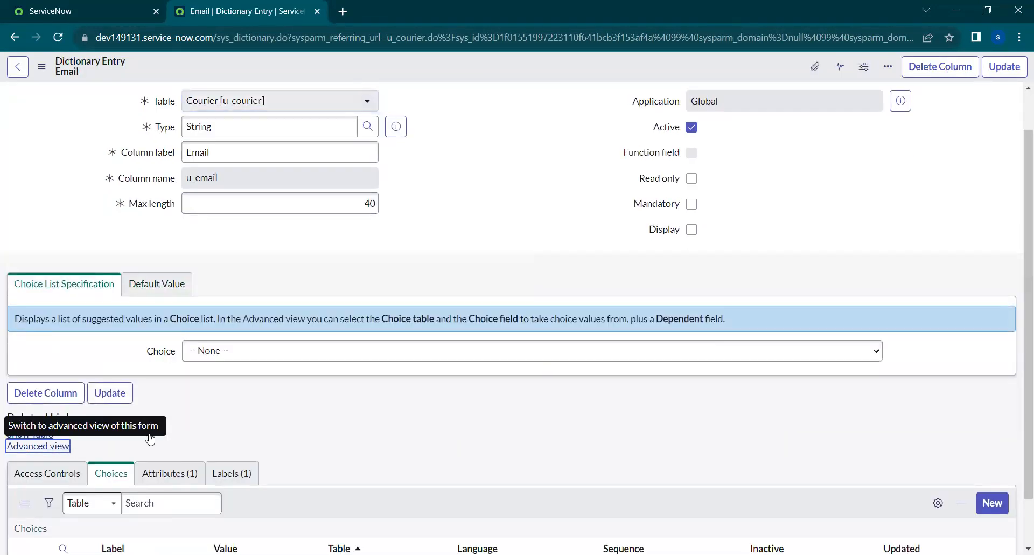
click(36, 446)
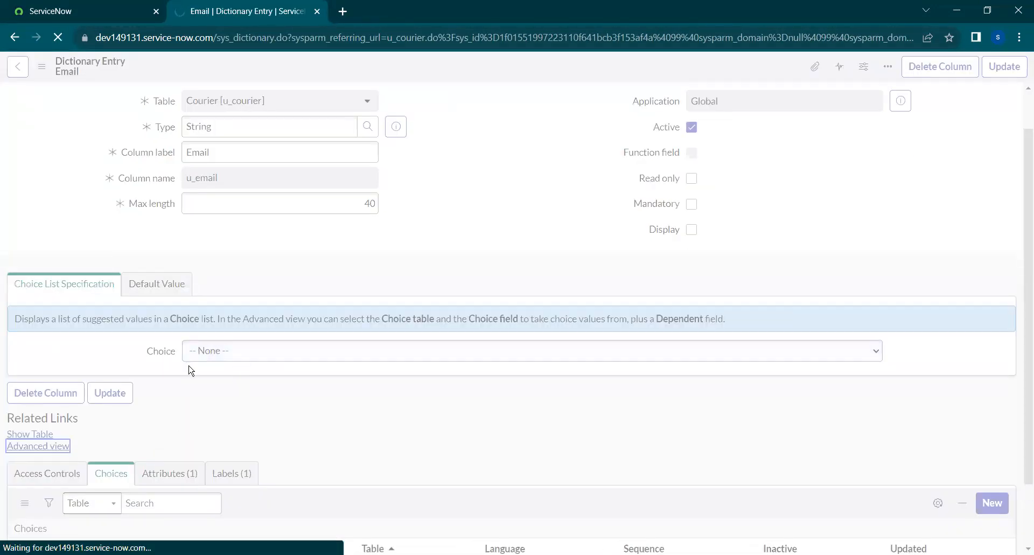
click(37, 446)
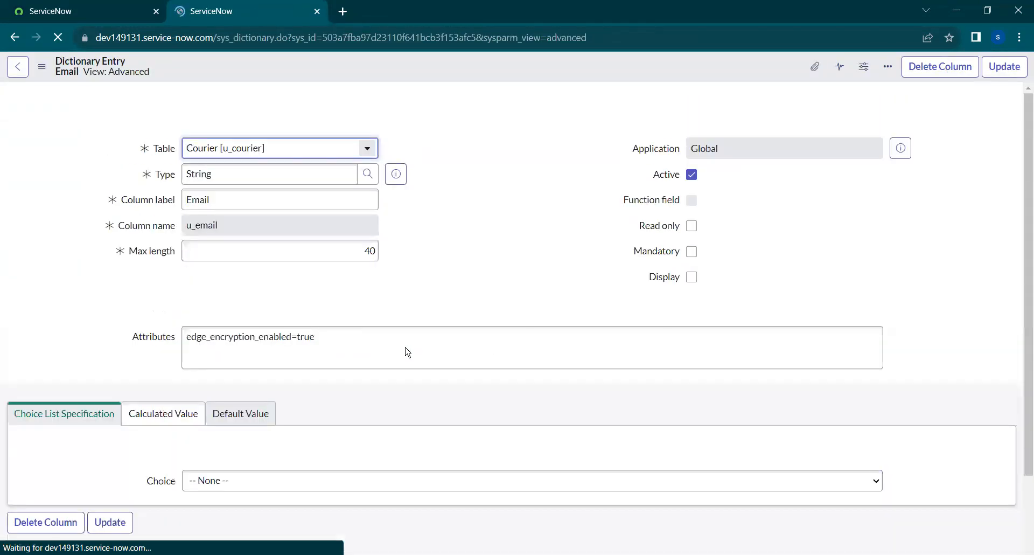
click(163, 413)
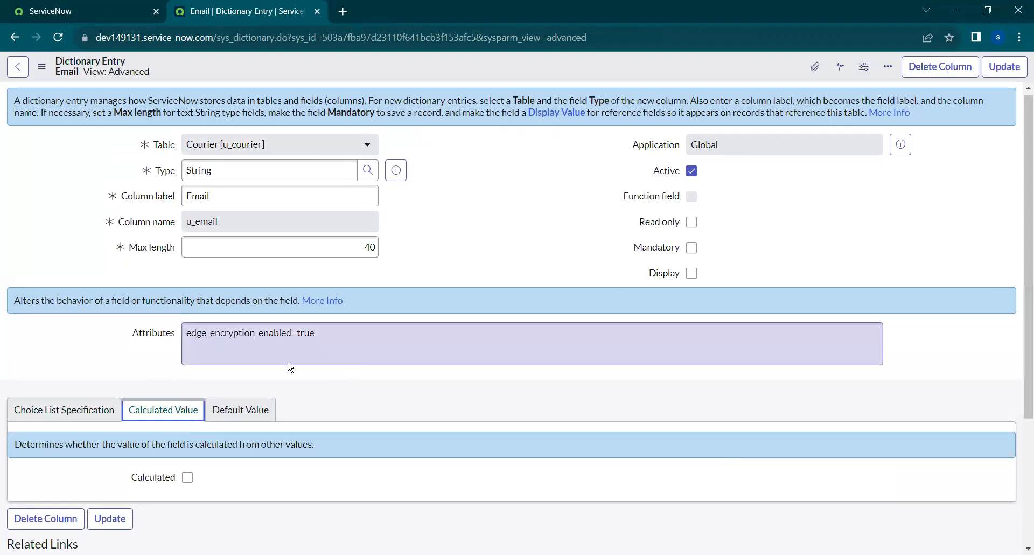
- Mark Email as calculated with Script type and begin the script with 'var email ='
click(188, 477)
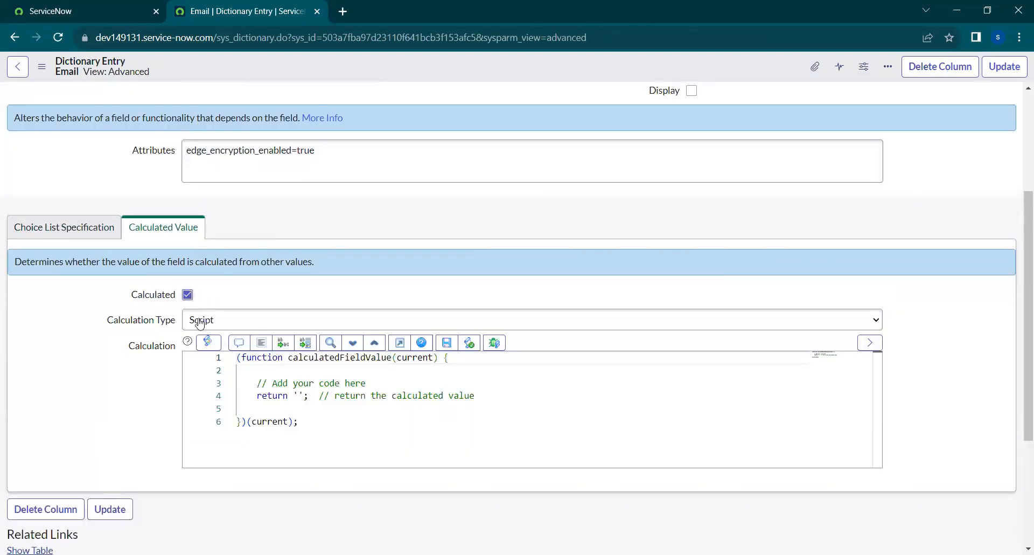
click(531, 319)
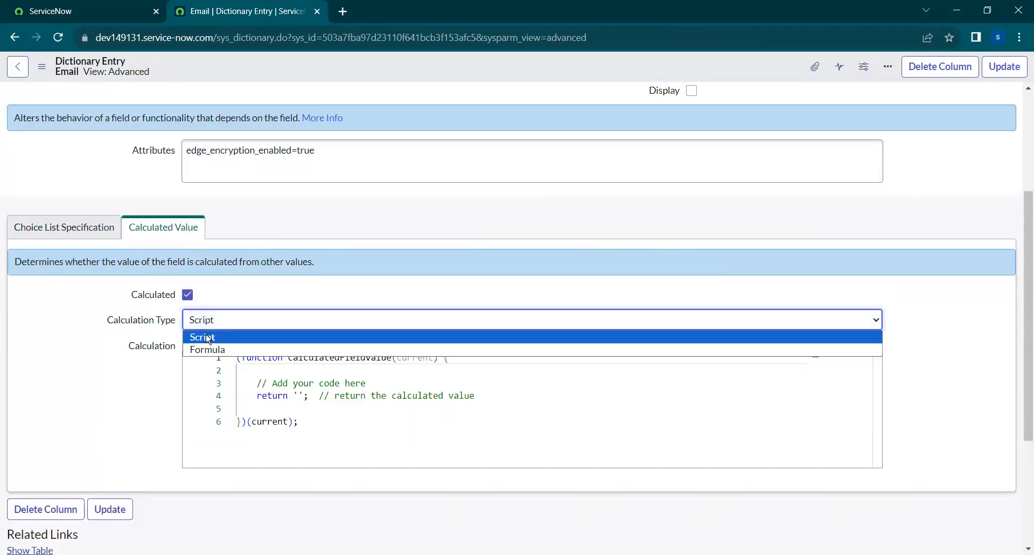
click(202, 337)
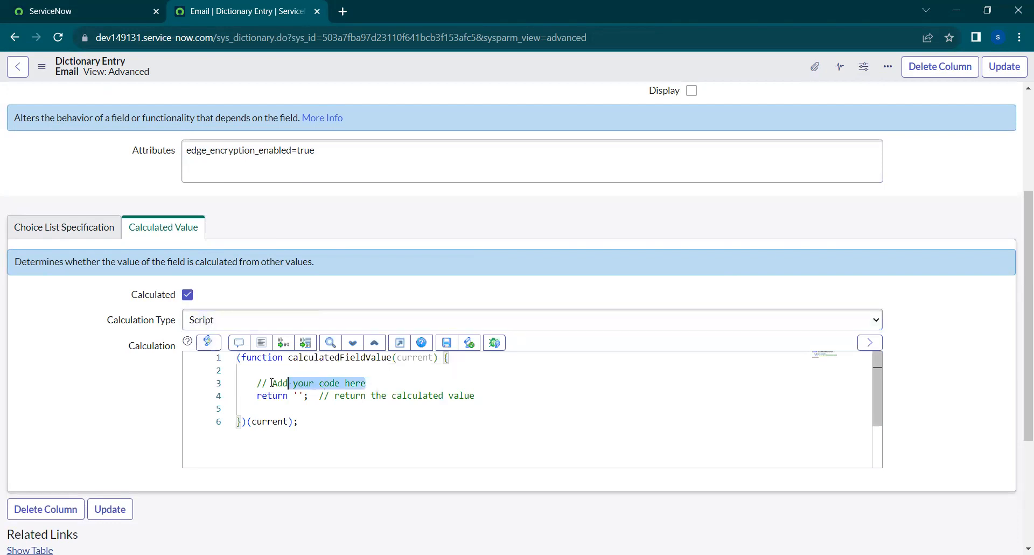
text(vafr)
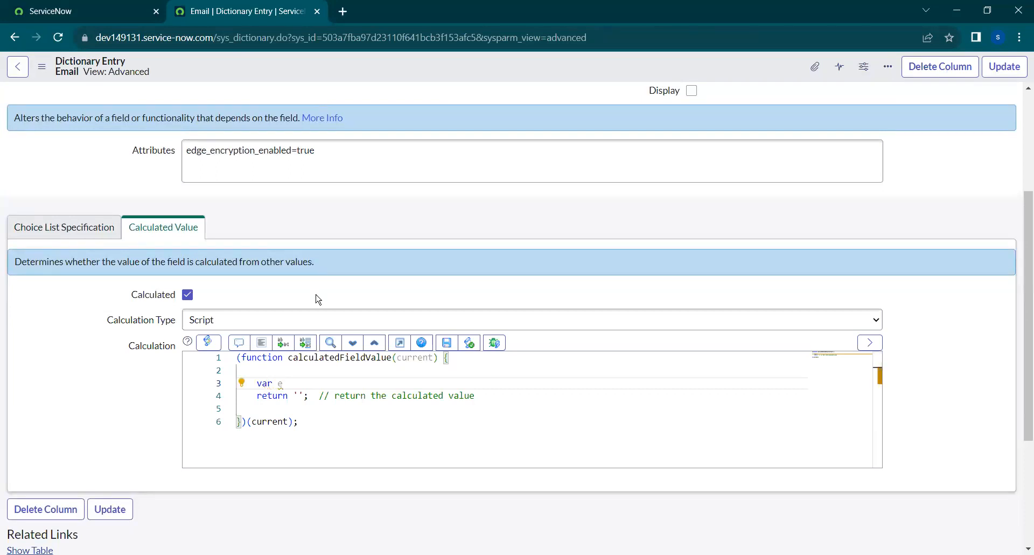
scroll(down, 3)
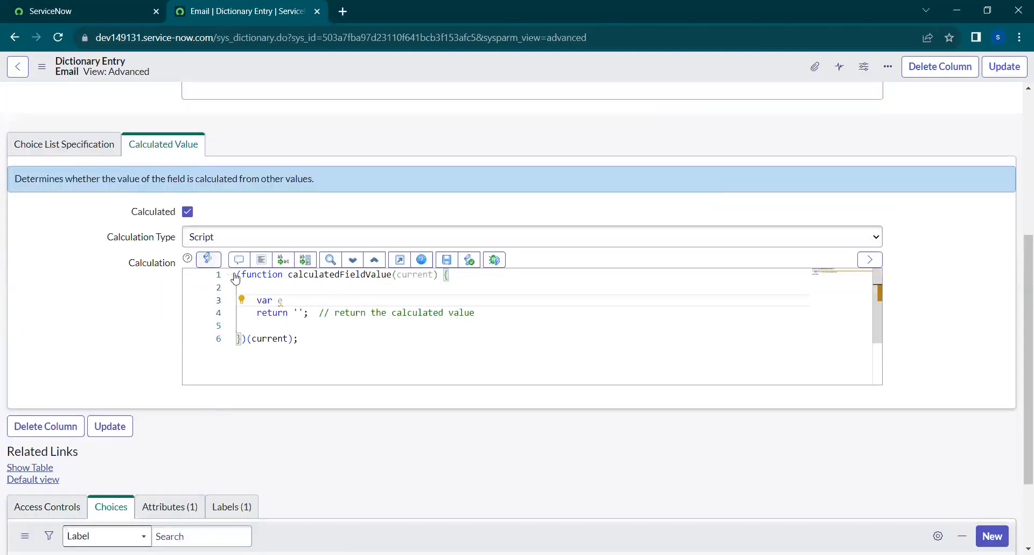
text(mail)
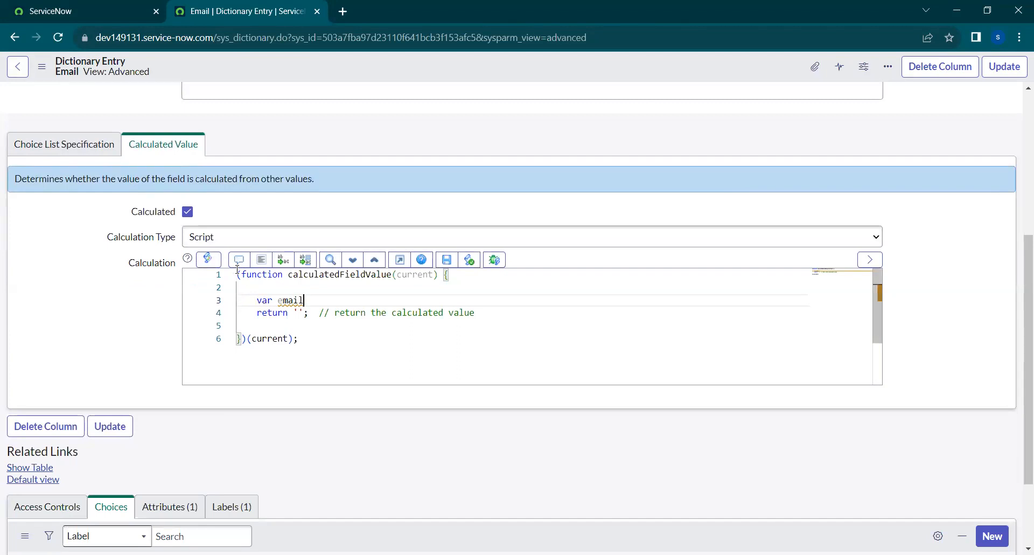
text(=)
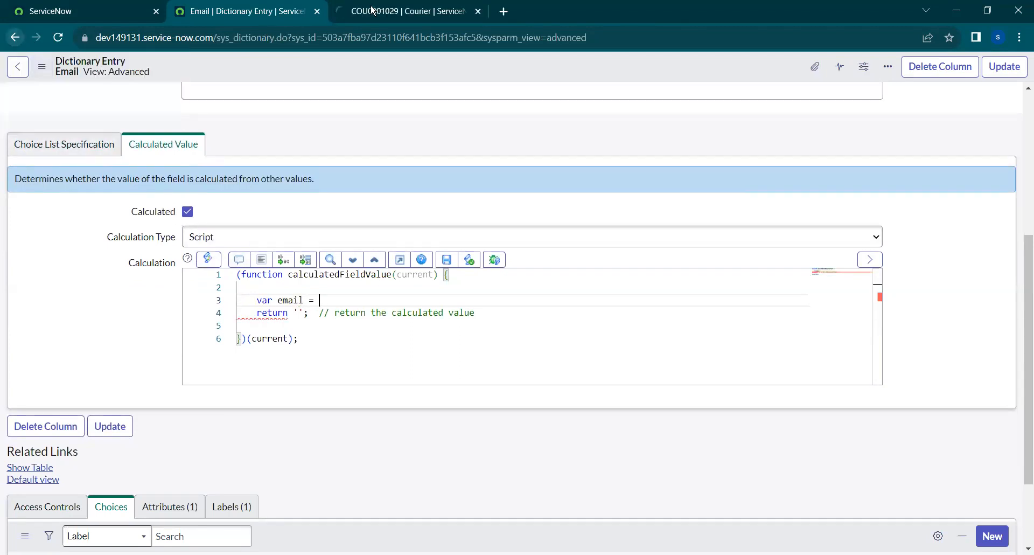
- Confirm the u_requested field name on the courier form and write 'current.u_requested.'
click(409, 10)
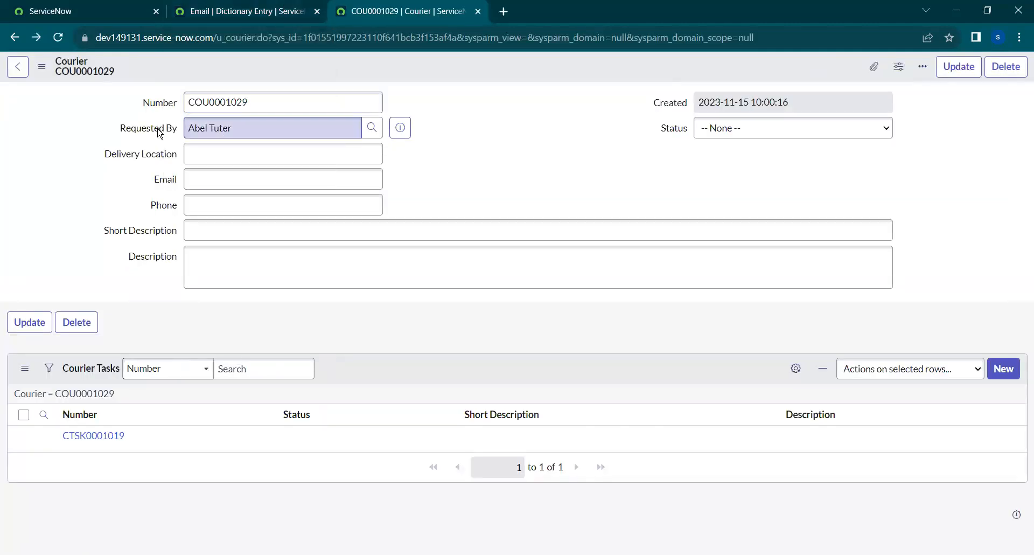
right_click(148, 128)
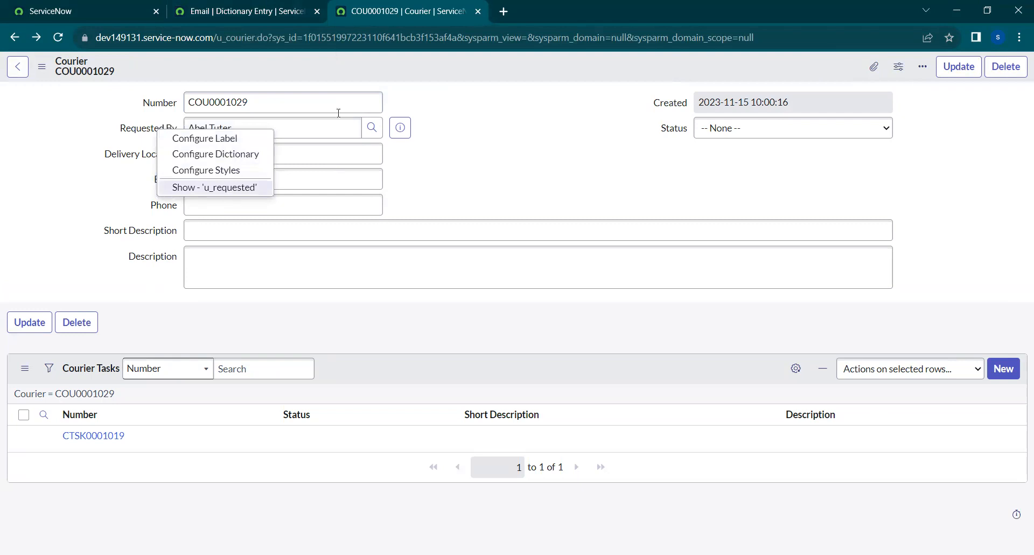
click(246, 11)
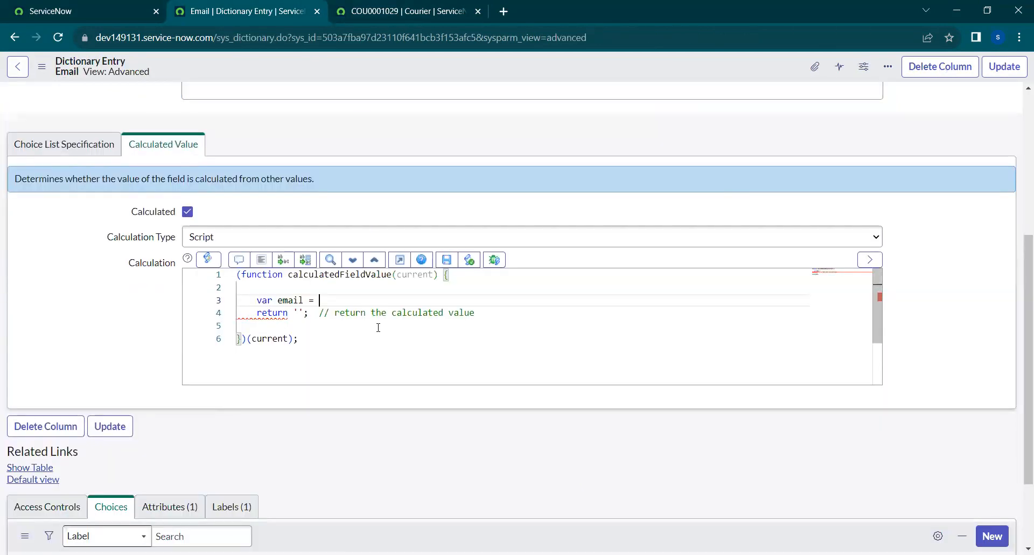
text(cuu)
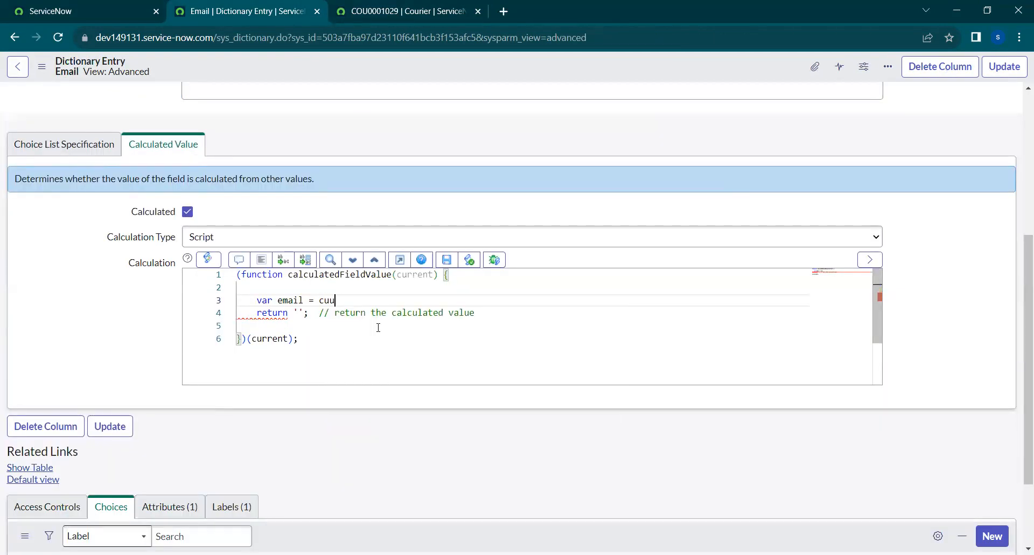
text(rrent)
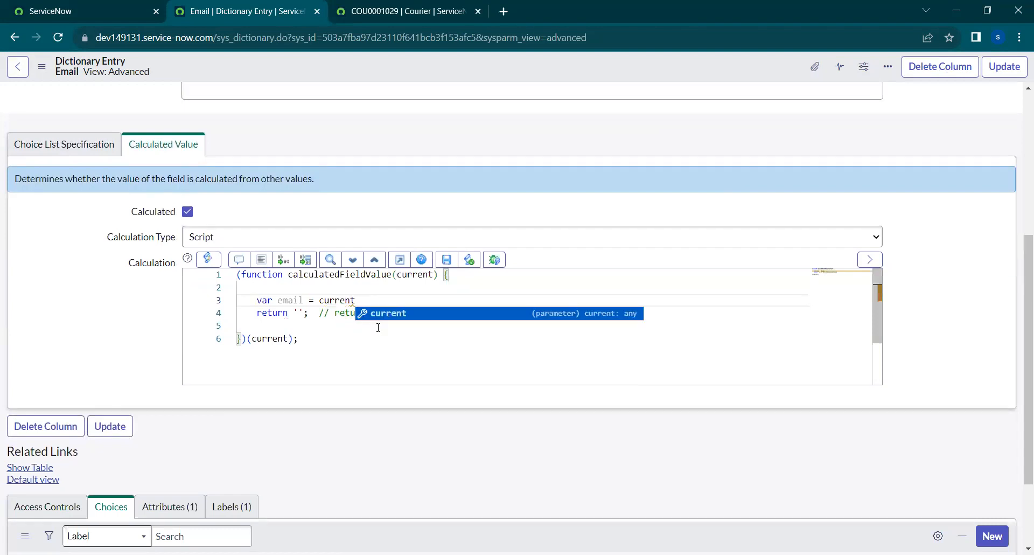
text(.)
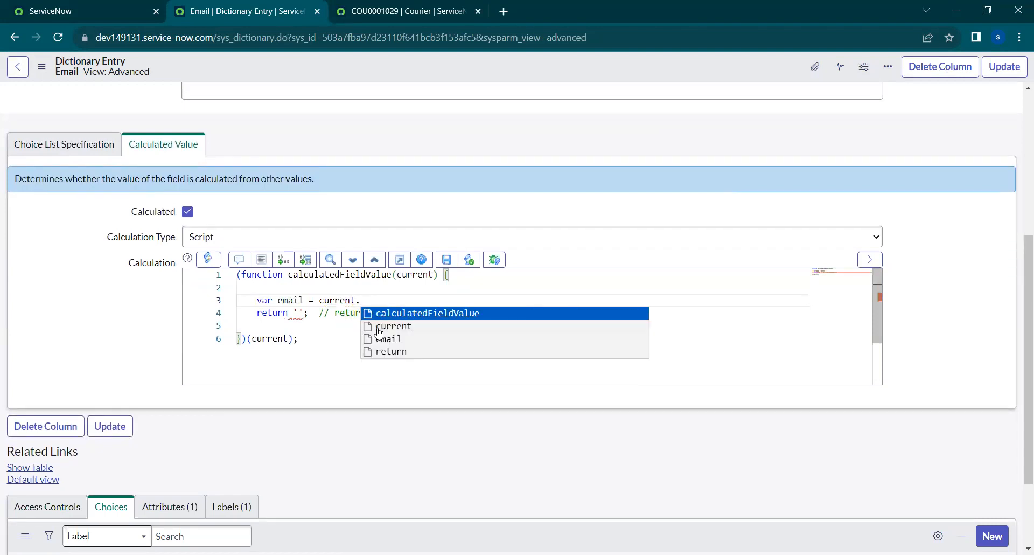
text(u_reques)
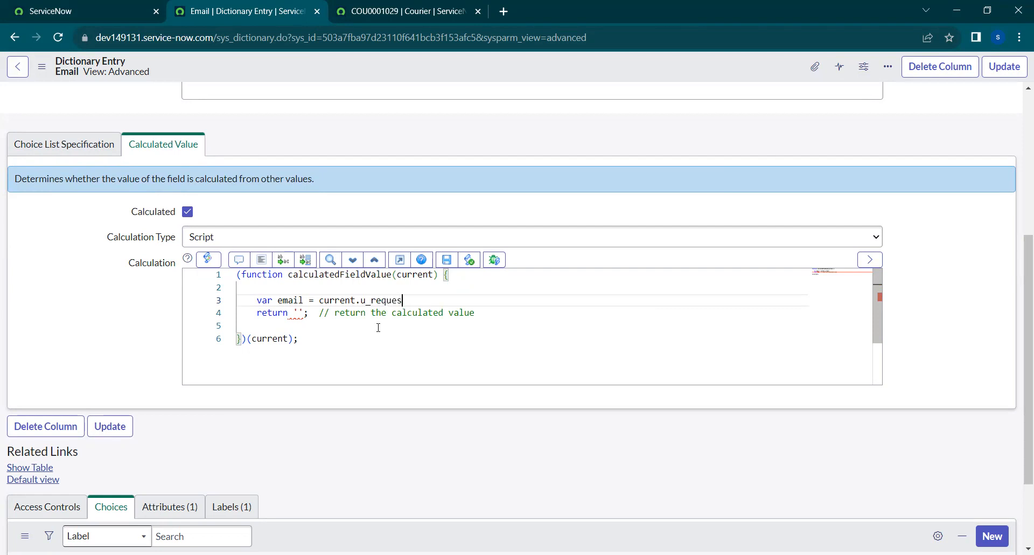
text(ted.)
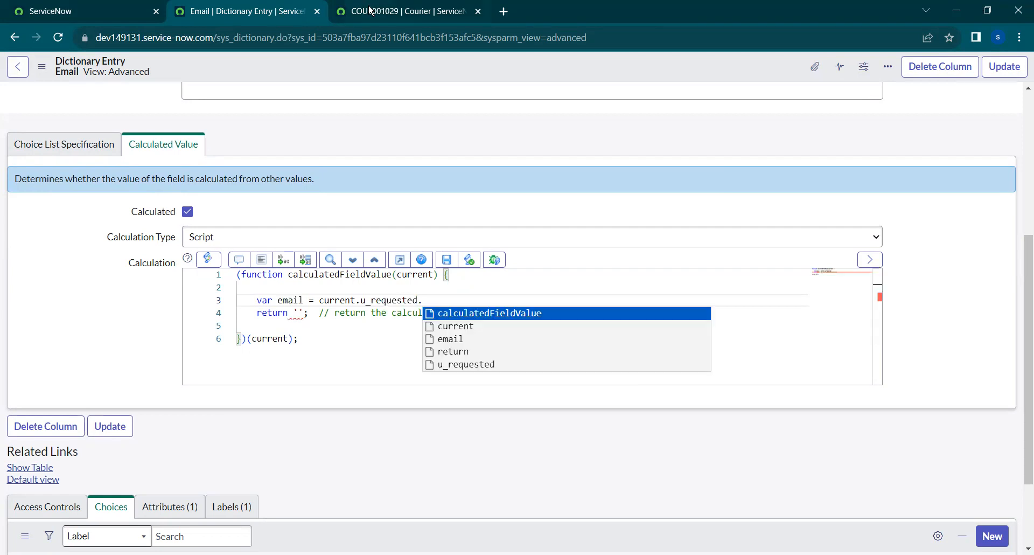
- Check the user's email attribute and complete the line as 'current.u_requested.email;'
click(410, 11)
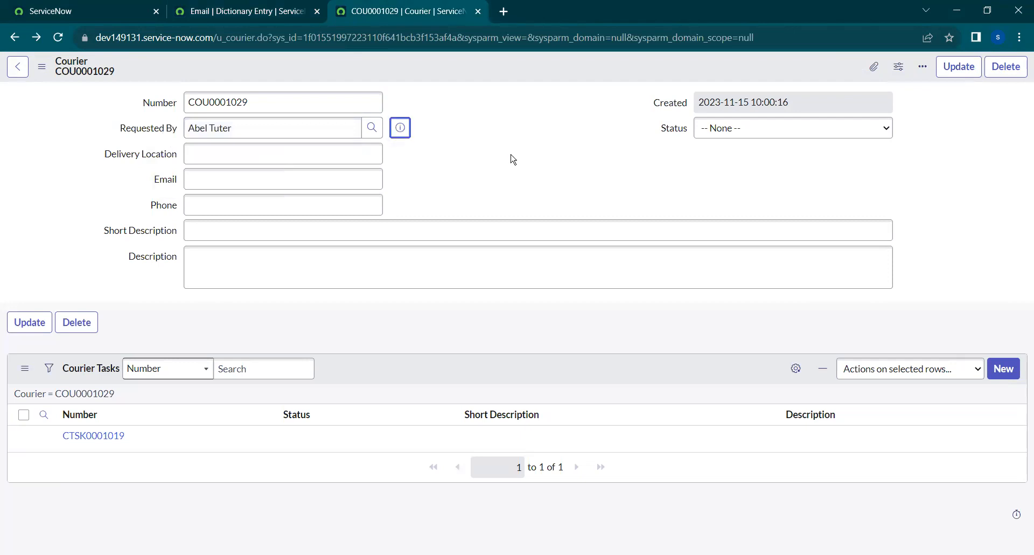
click(400, 127)
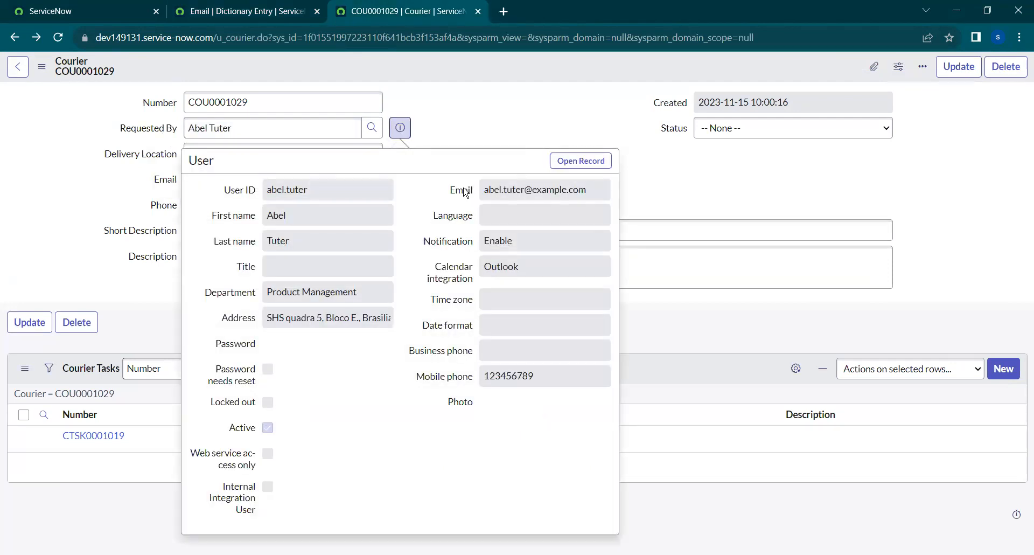
click(245, 10)
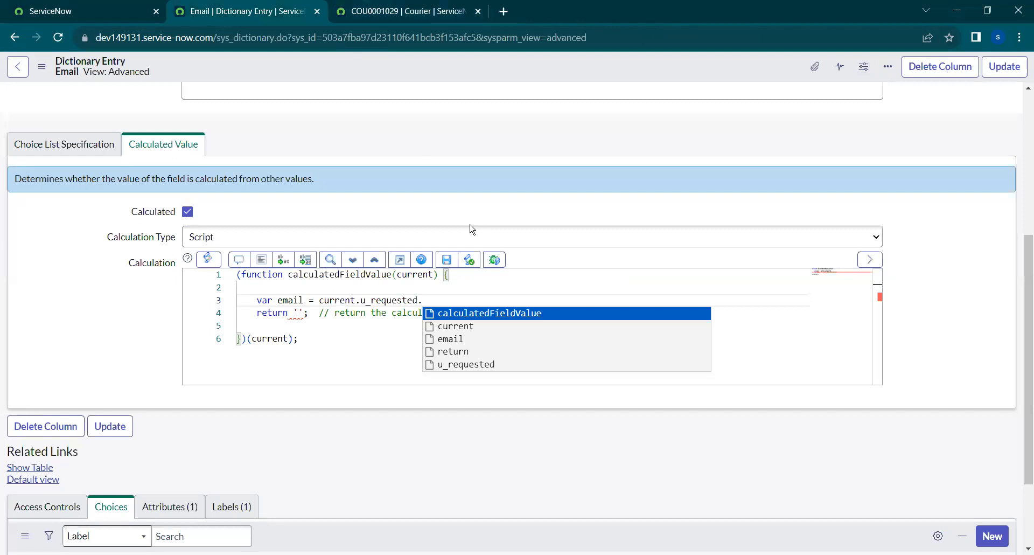
text(email)
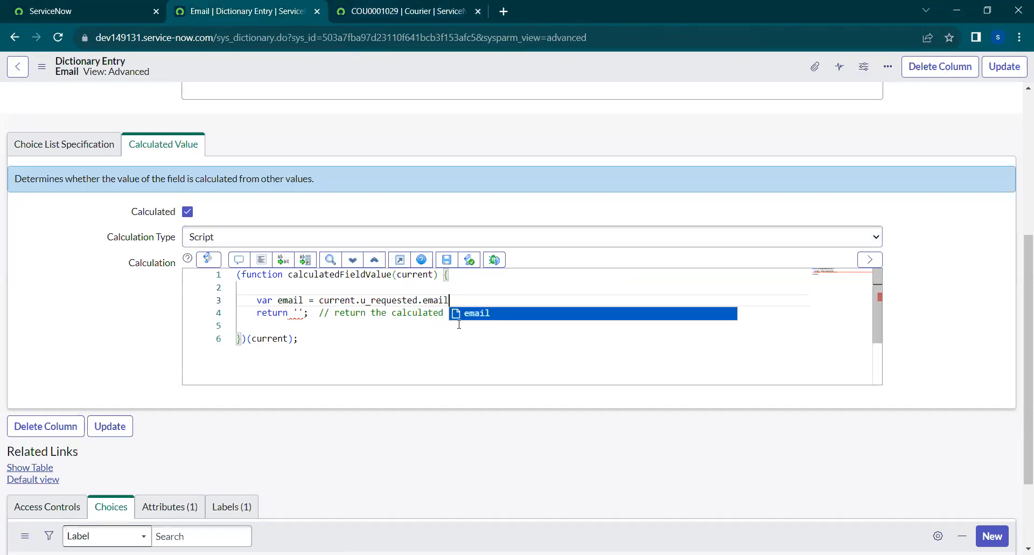
text(;)
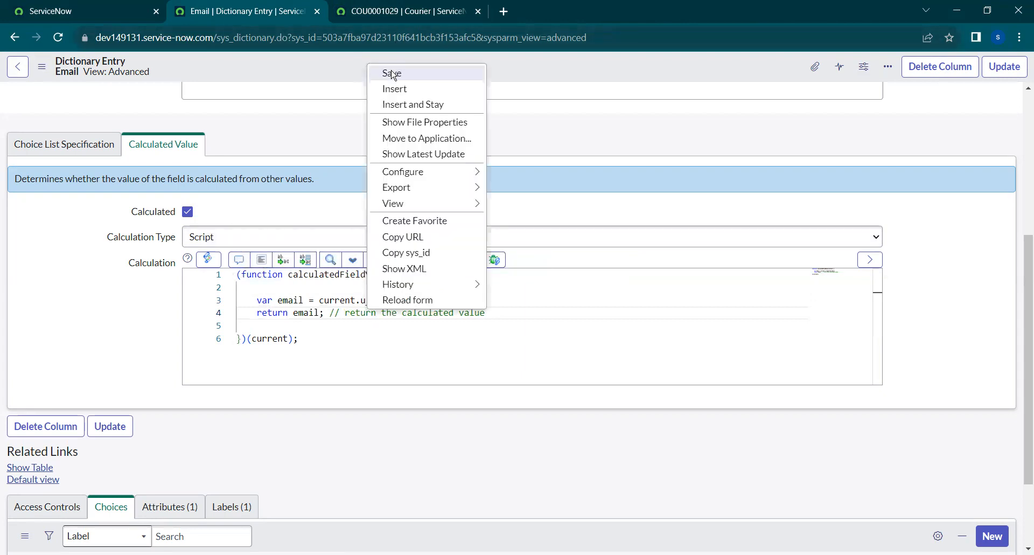
click(405, 10)
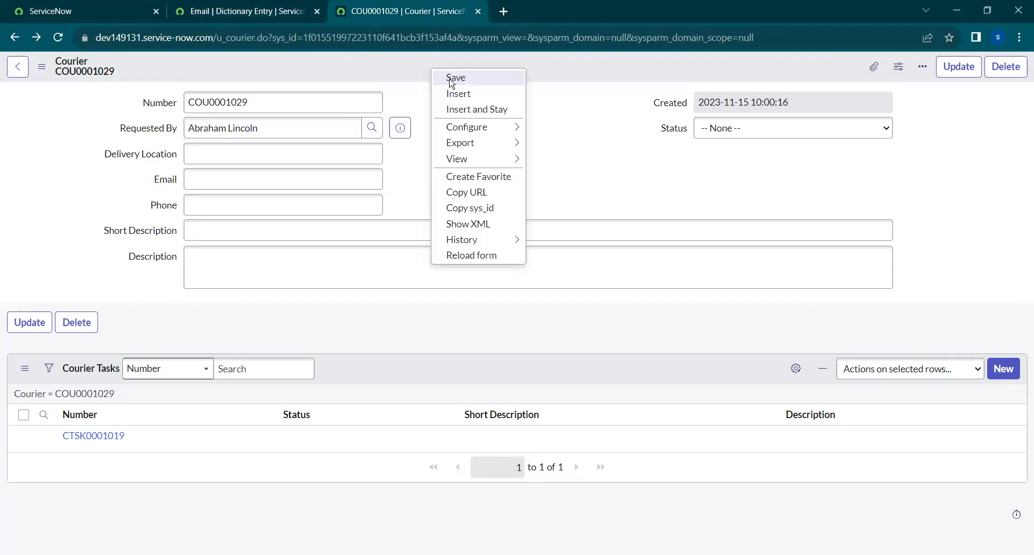
click(456, 77)
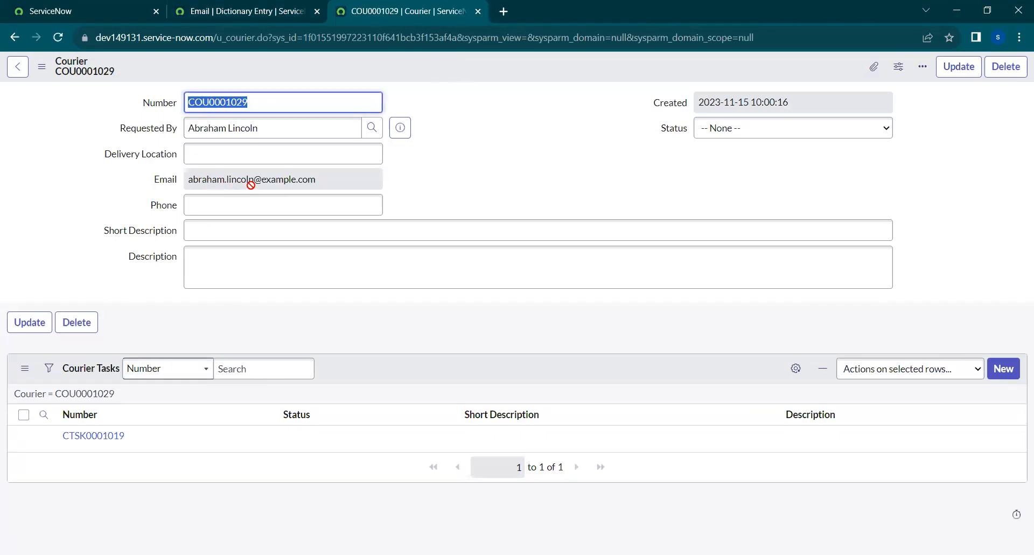
click(245, 11)
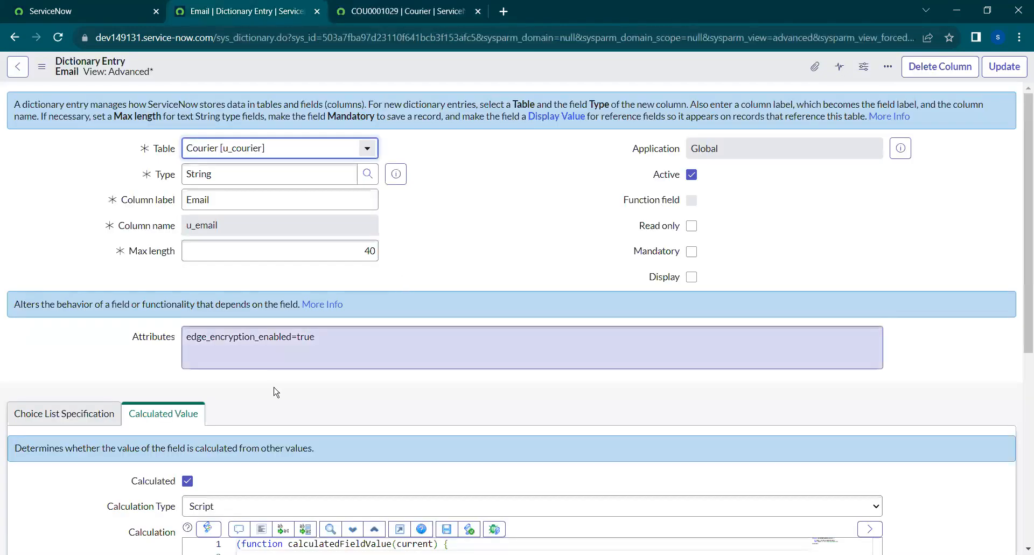
click(407, 11)
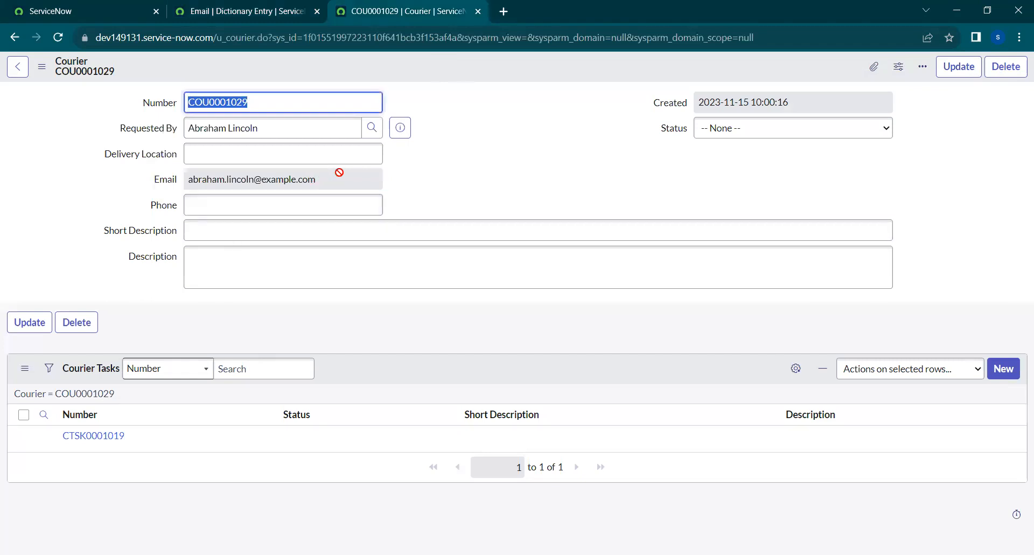
mouse_move(491, 148)
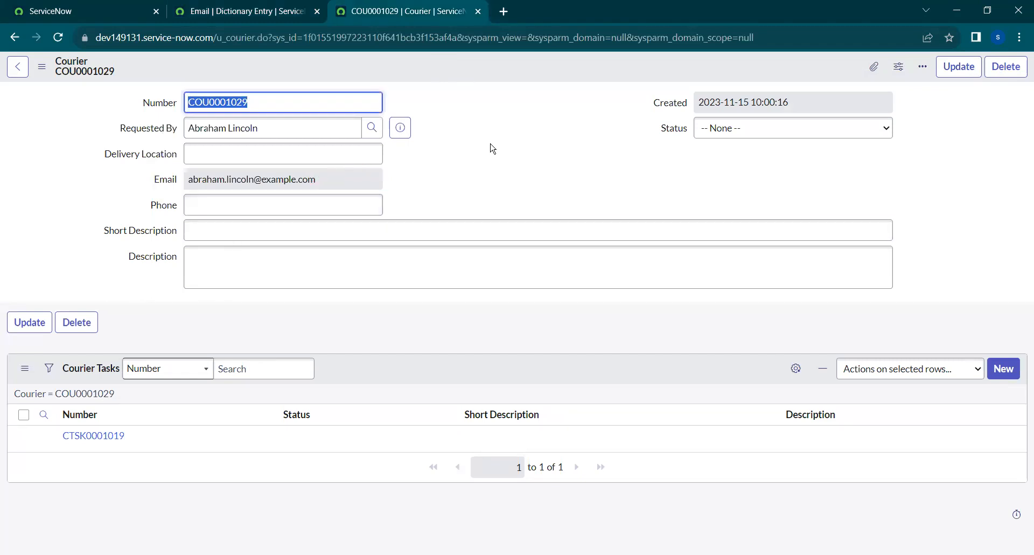
mouse_move(477, 181)
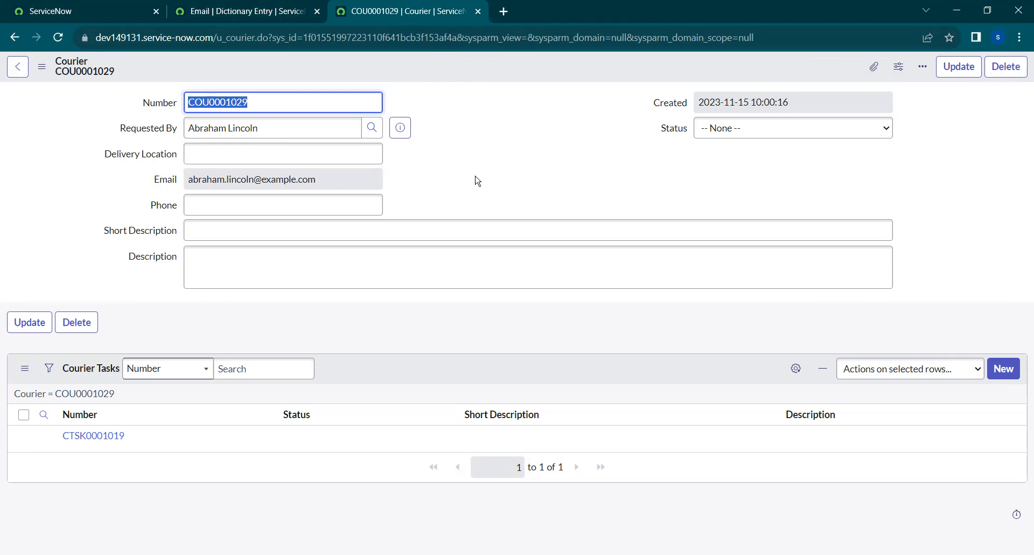